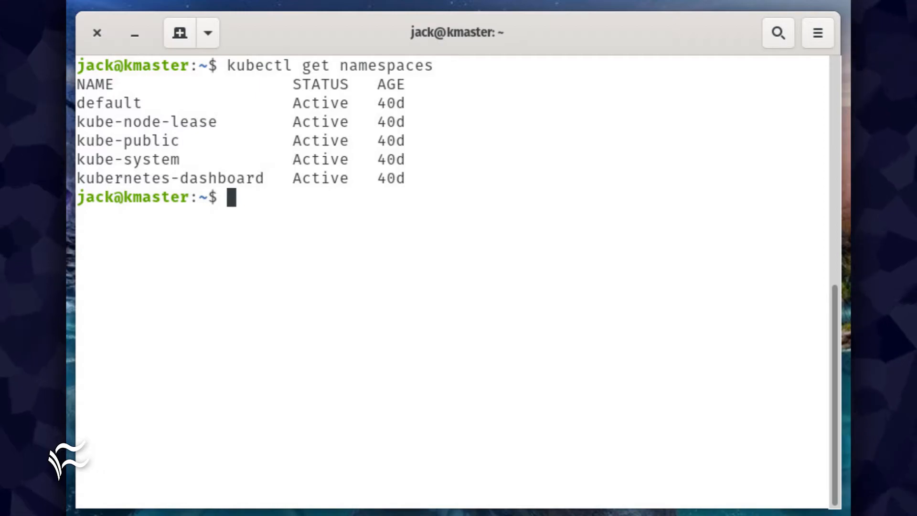
Type 'kubectl create namespace staging' at the prompt below the namespace list
type("kubectl create namespace staging")
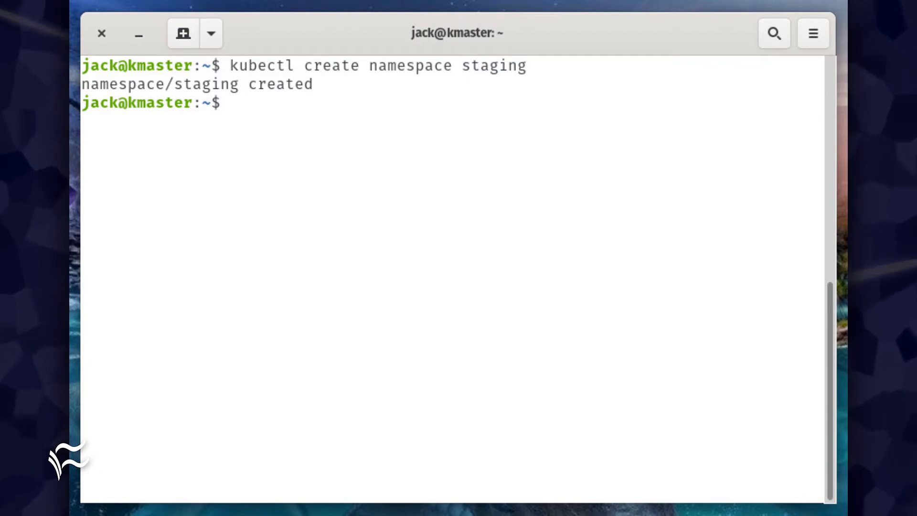
Type 'kubectl run nginx --image=nginx --namespace=staging' at the prompt
type("kubectl run nginx --image=nginx --namespace=staging")
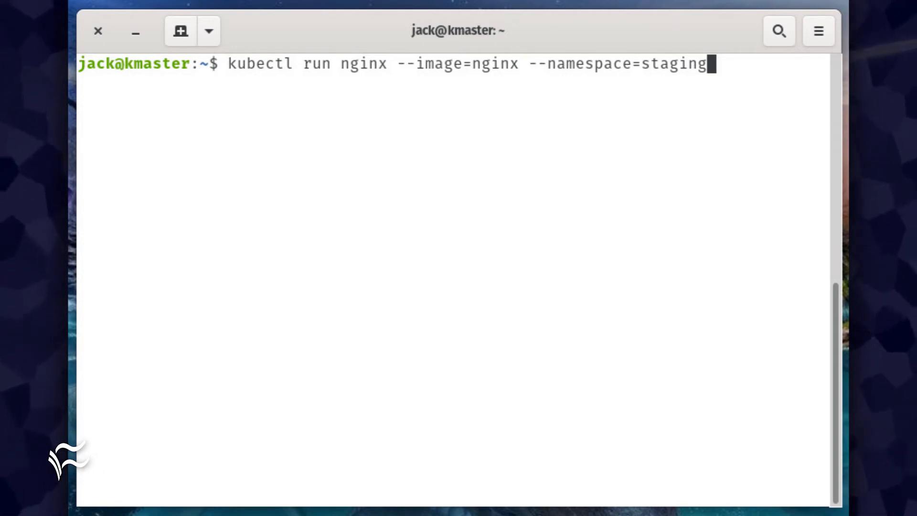
Submit the command launching the nginx pod in the staging namespace
key("Return")
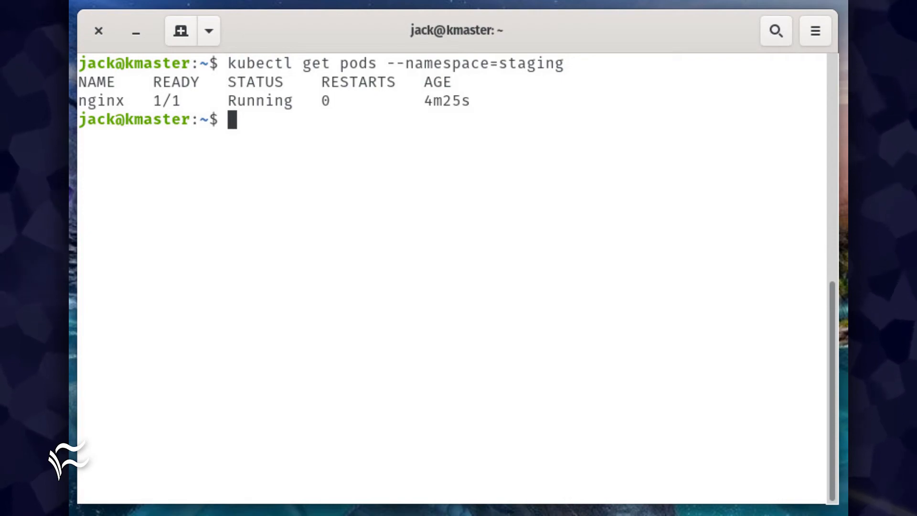
Type 'kubectl config set-context --current --namespace=staging' to make staging the default namespace
type("kubectl config set-context --current --namespace=staging")
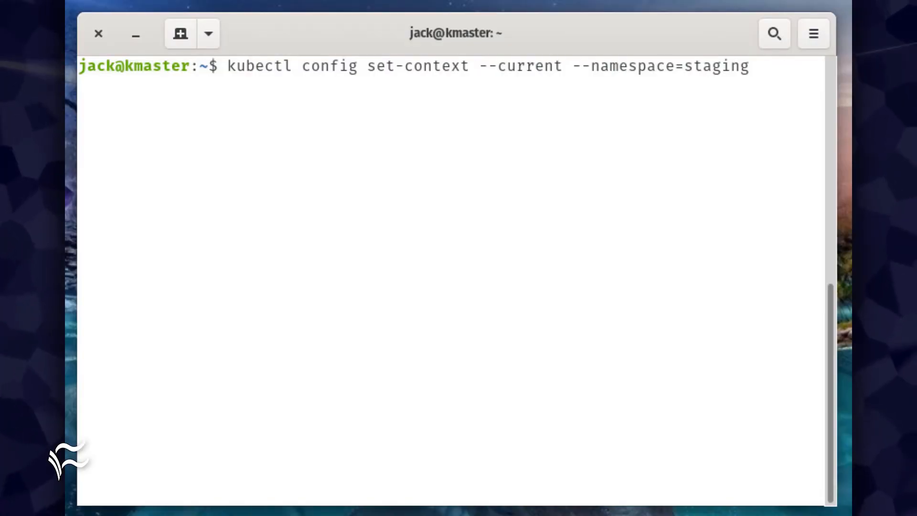